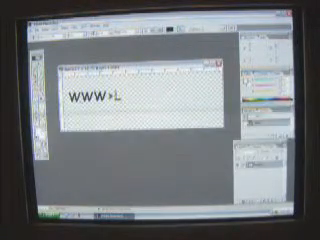
{"action": "type", "text": "IMEWI"}
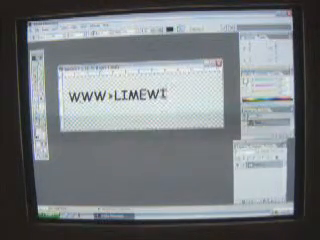